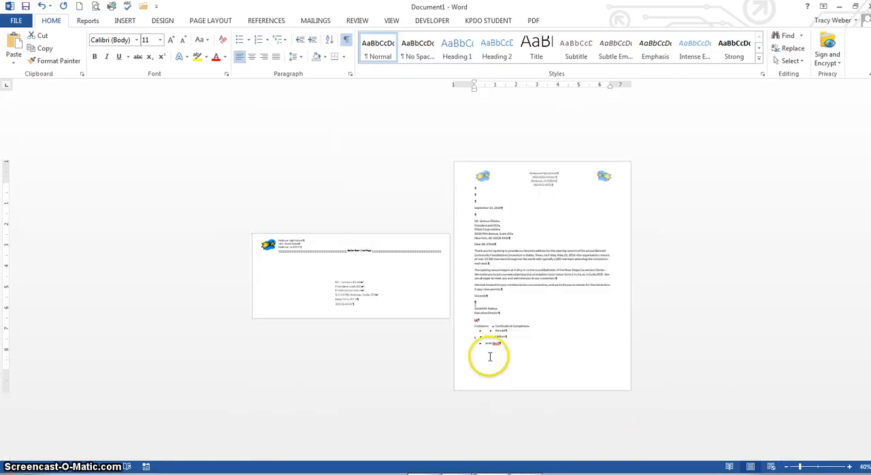
{"action": "mouse_move", "coordinate": [486, 205]}
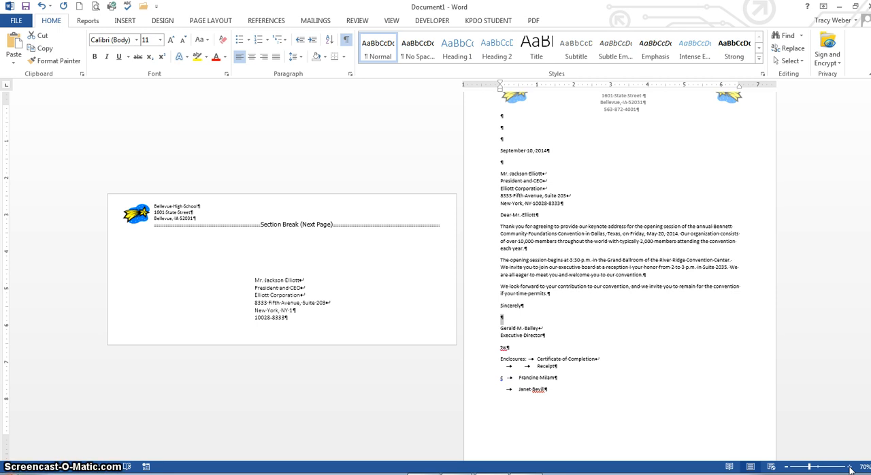
{"action": "mouse_move", "coordinate": [645, 201]}
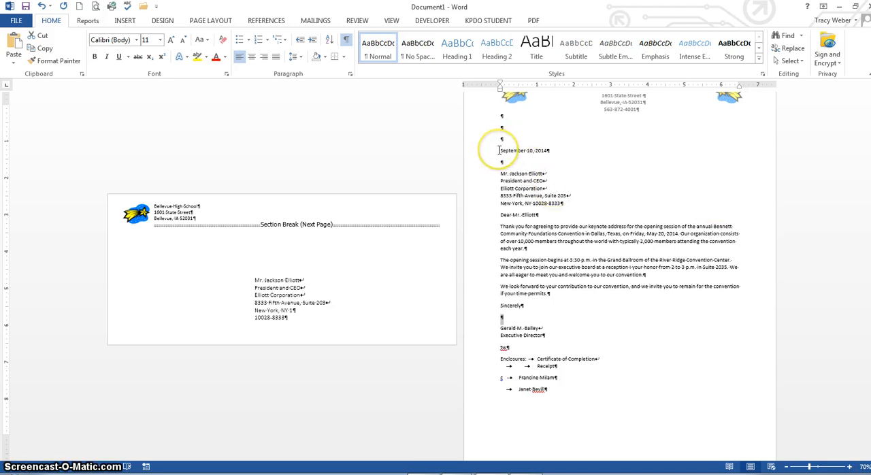
{"action": "mouse_move", "coordinate": [679, 169]}
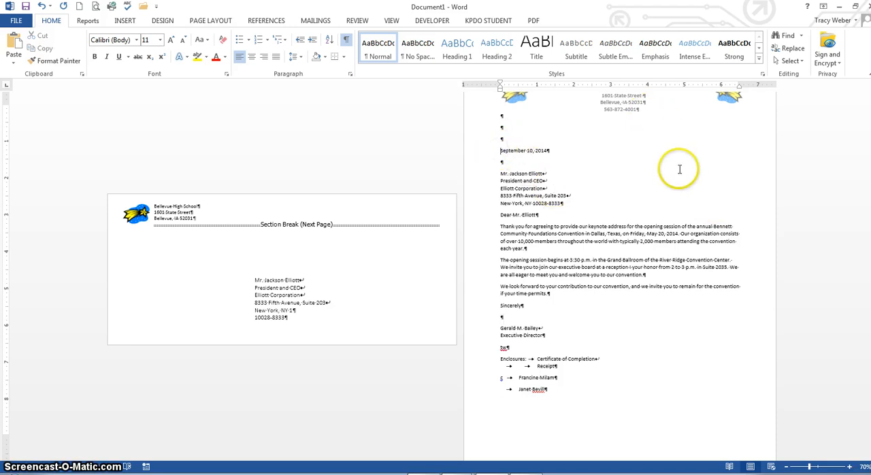
{"action": "mouse_move", "coordinate": [647, 137]}
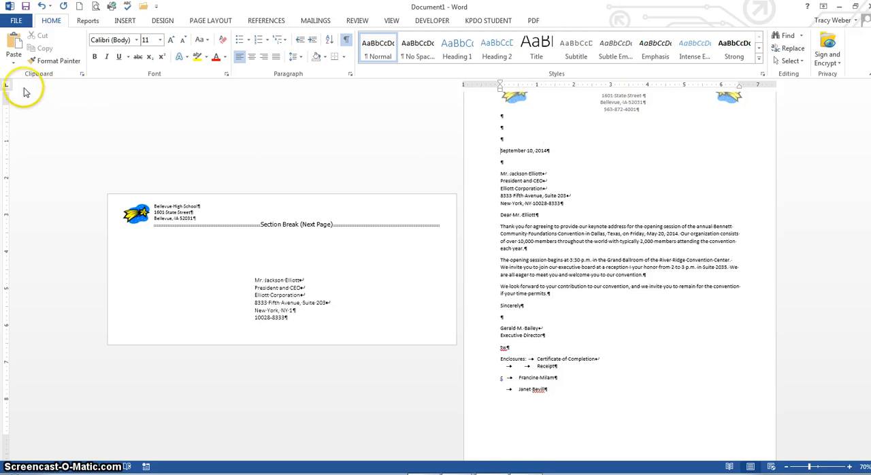
{"action": "mouse_move", "coordinate": [9, 90]}
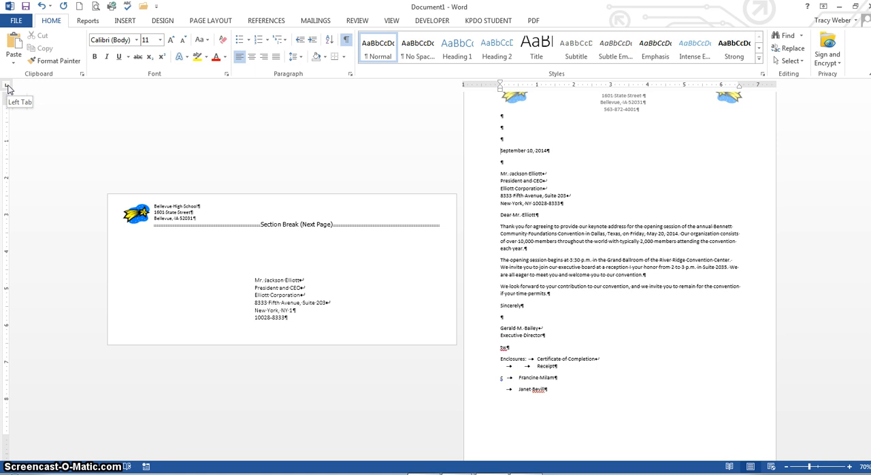
{"action": "mouse_move", "coordinate": [8, 87]}
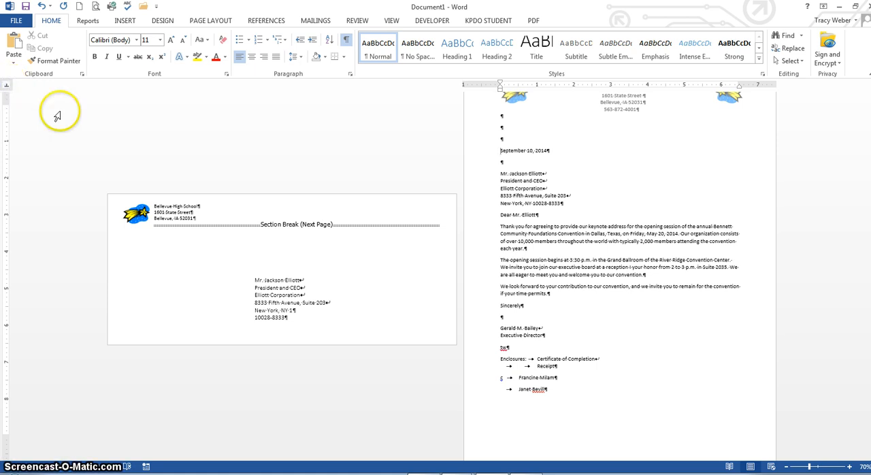
{"action": "mouse_move", "coordinate": [7, 90]}
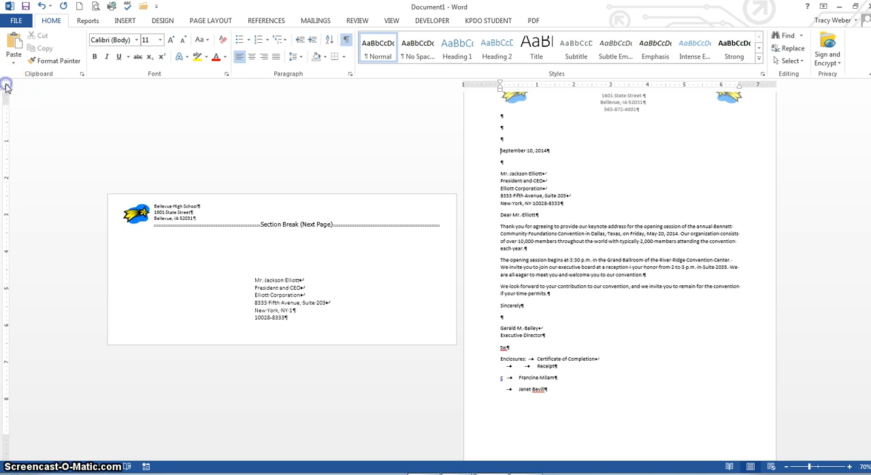
{"action": "mouse_move", "coordinate": [9, 84]}
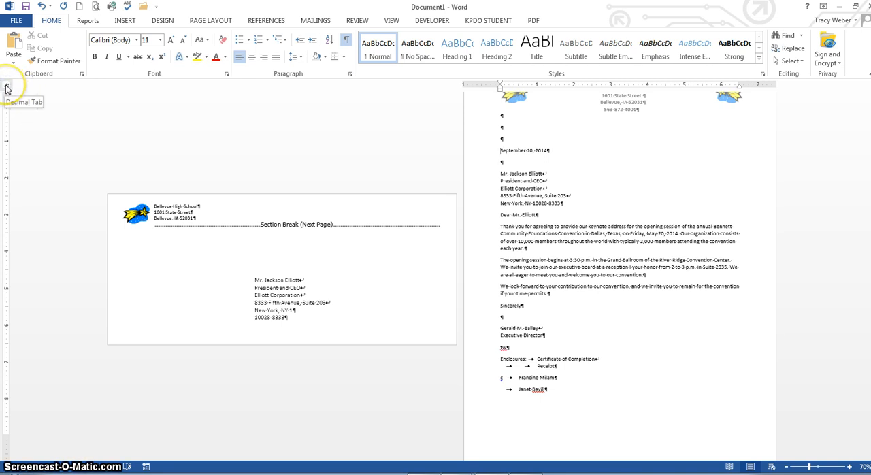
{"action": "mouse_move", "coordinate": [8, 89]}
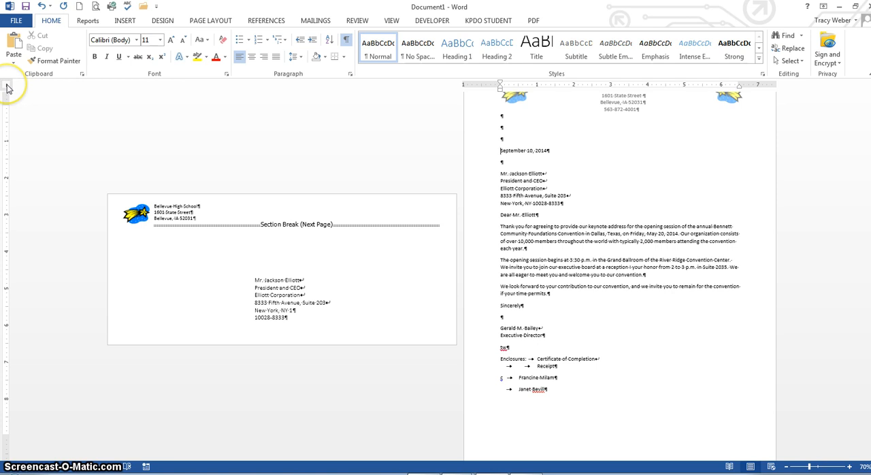
{"action": "mouse_move", "coordinate": [8, 86]}
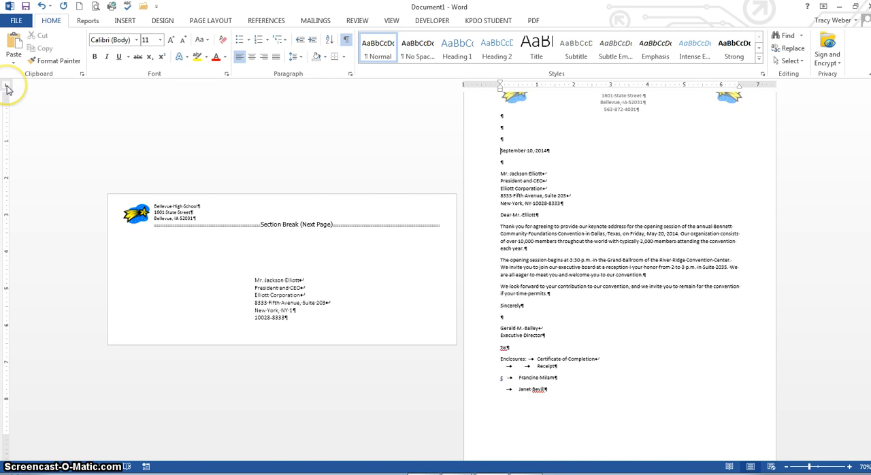
{"action": "mouse_move", "coordinate": [614, 104]}
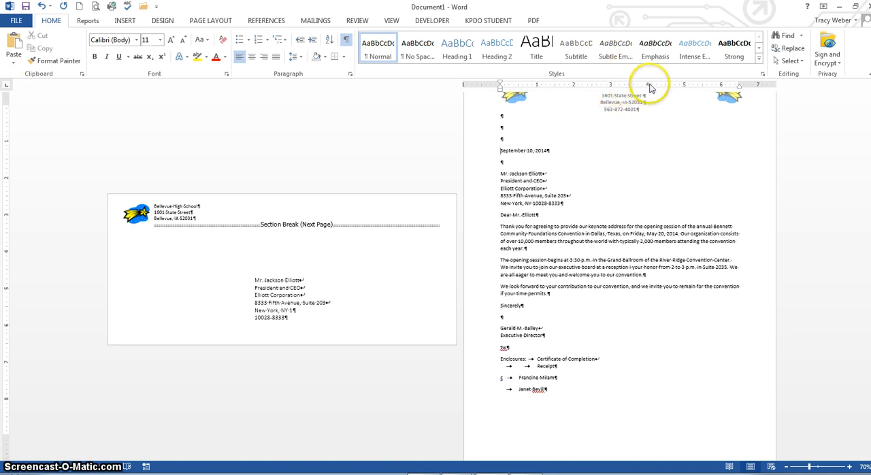
{"action": "mouse_move", "coordinate": [635, 91]}
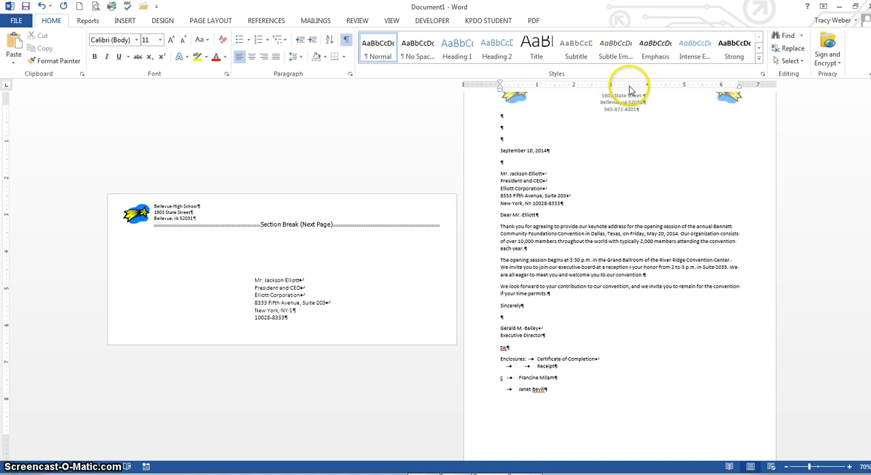
{"action": "mouse_move", "coordinate": [622, 87]}
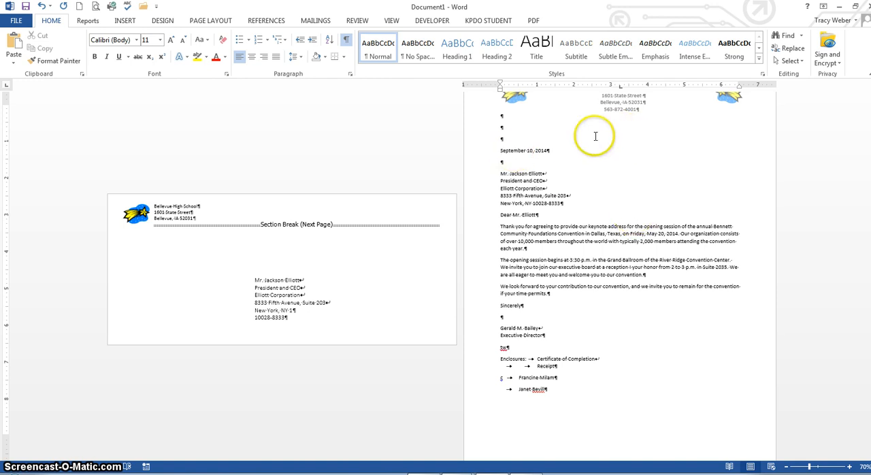
{"action": "mouse_move", "coordinate": [534, 127]}
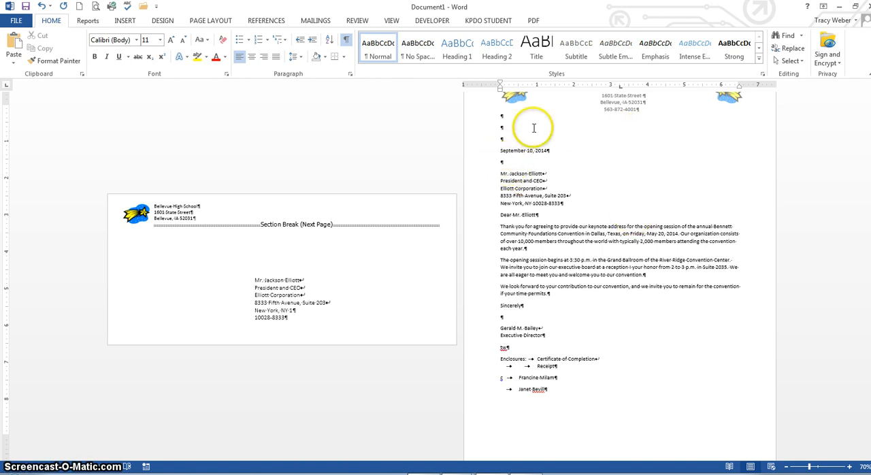
{"action": "mouse_move", "coordinate": [597, 198]}
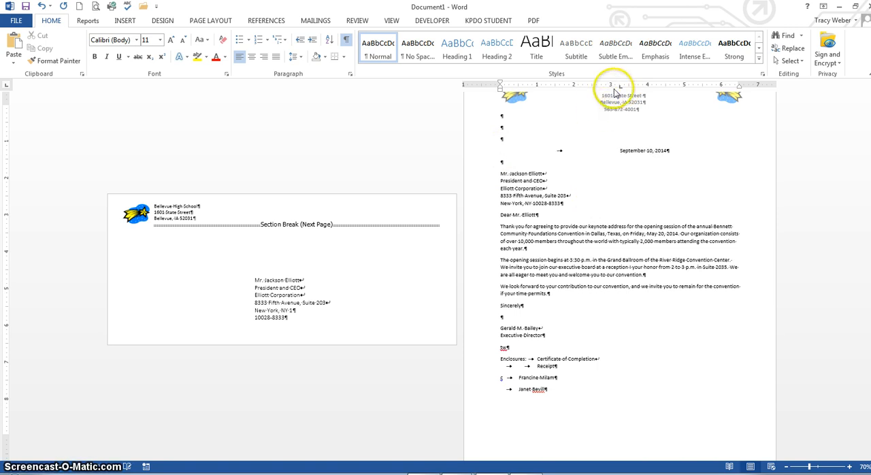
{"action": "mouse_move", "coordinate": [622, 159]}
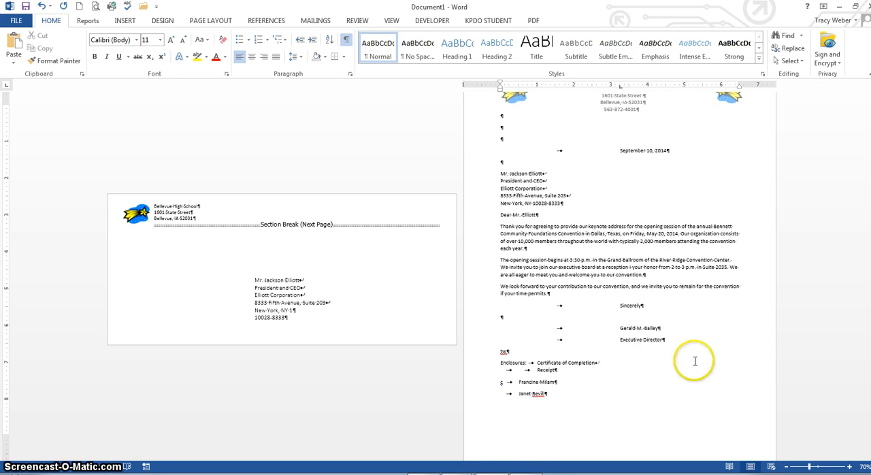
{"action": "mouse_move", "coordinate": [638, 183]}
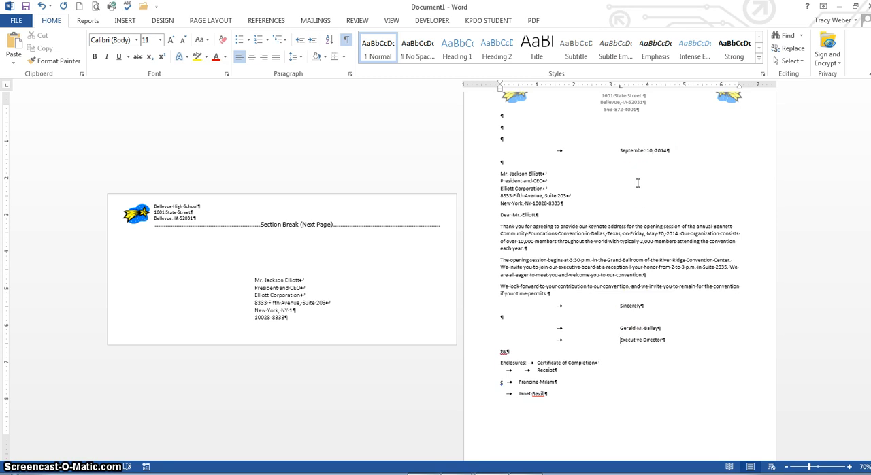
{"action": "mouse_move", "coordinate": [745, 200]}
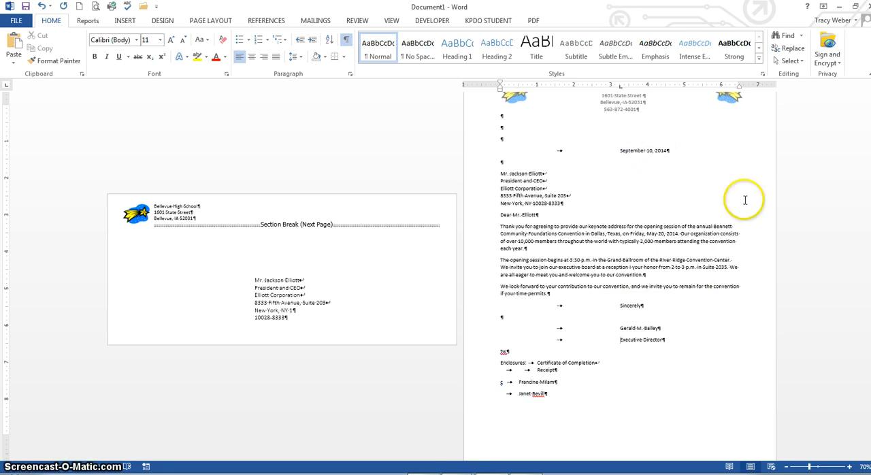
{"action": "mouse_move", "coordinate": [701, 174]}
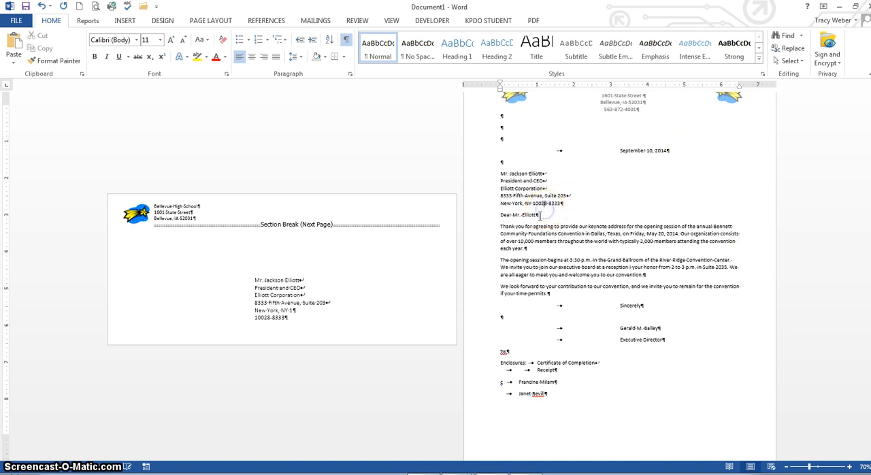
{"action": "mouse_move", "coordinate": [556, 275]}
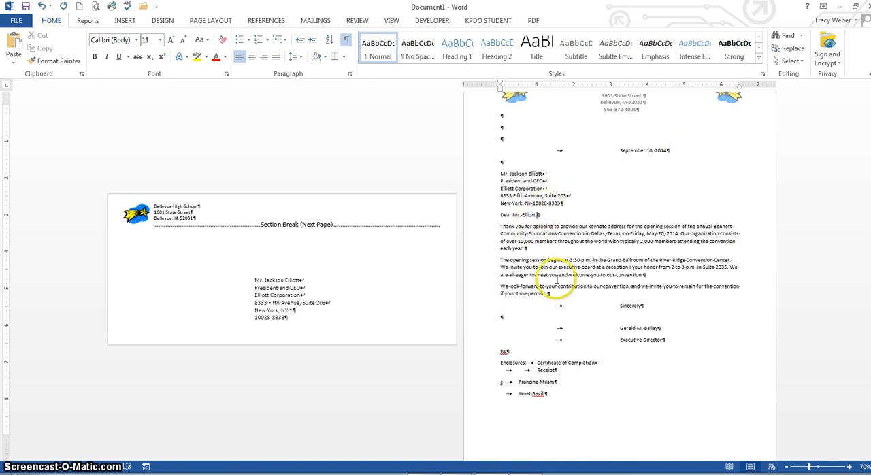